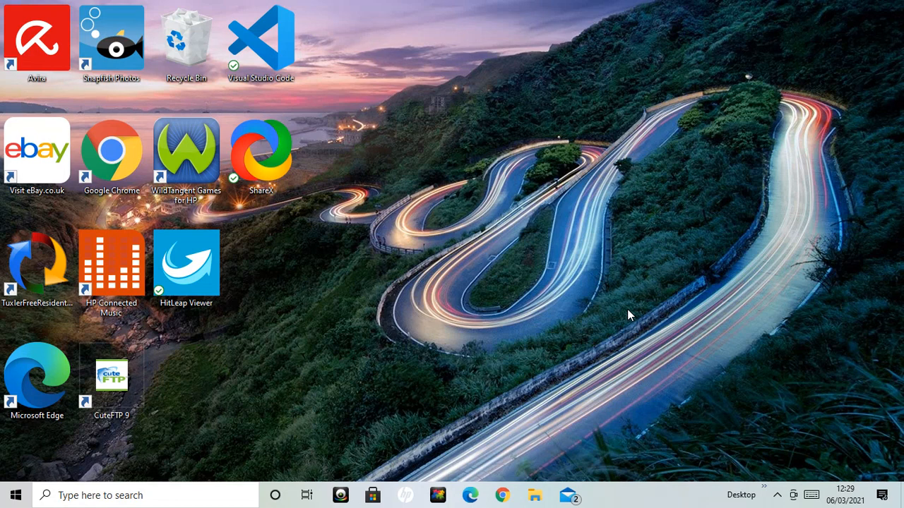
pyautogui.moveTo(527, 198)
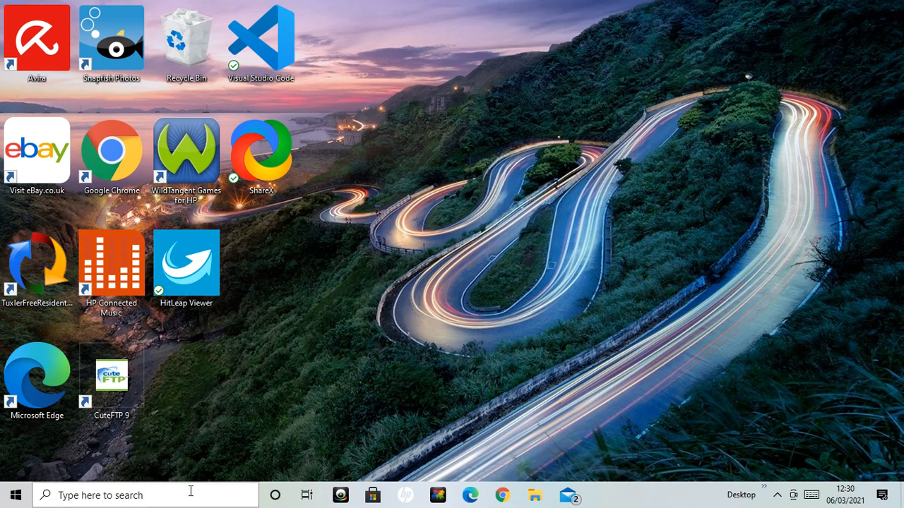
# Step: Search Windows Start for IDLE to launch the Python 3.9 shell
pyautogui.click(141, 496)
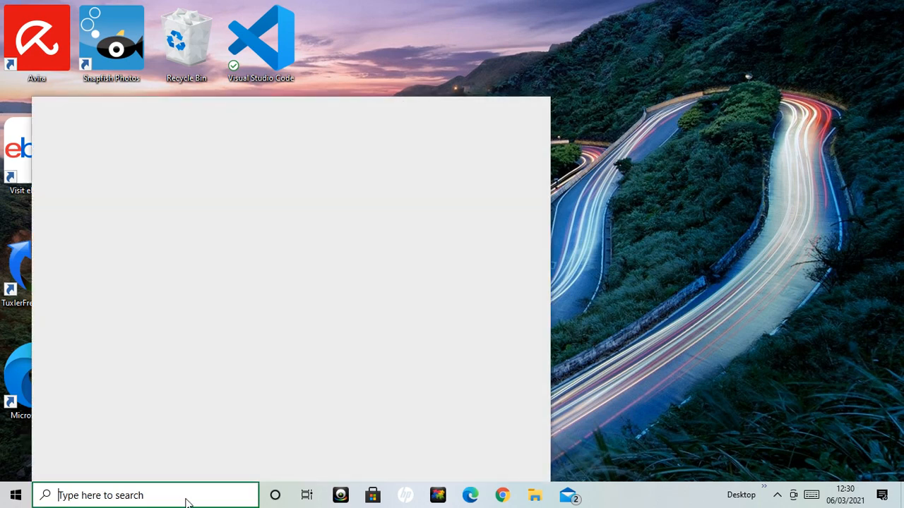
pyautogui.write('IDL')
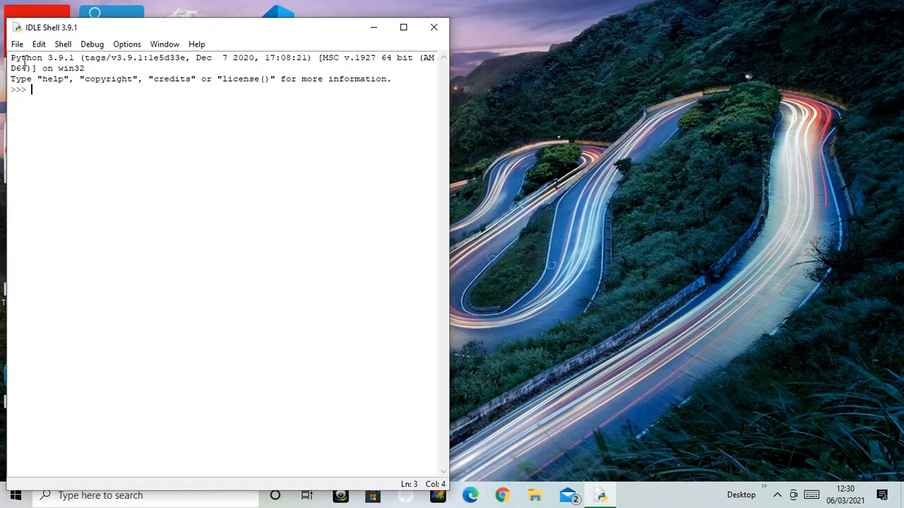
pyautogui.moveTo(87, 170)
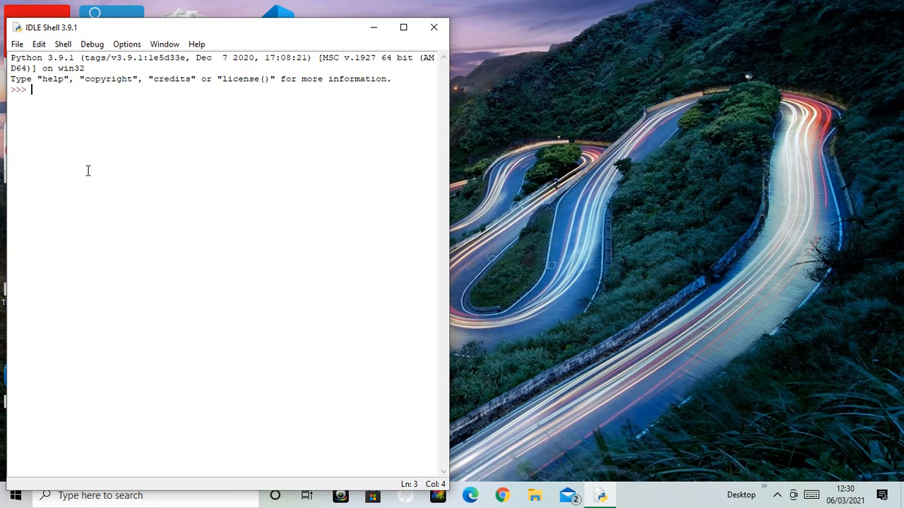
# Step: Create a new untitled script window from the IDLE Shell's File menu
pyautogui.click(19, 44)
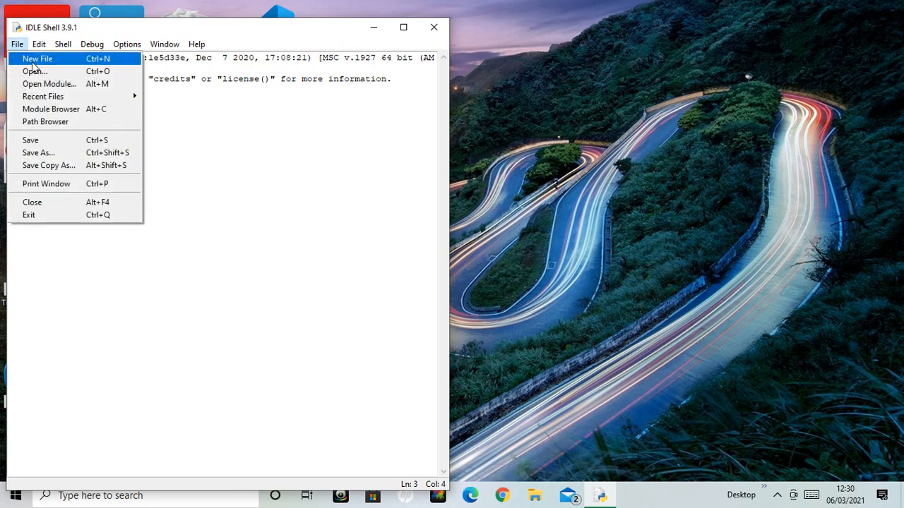
pyautogui.click(43, 59)
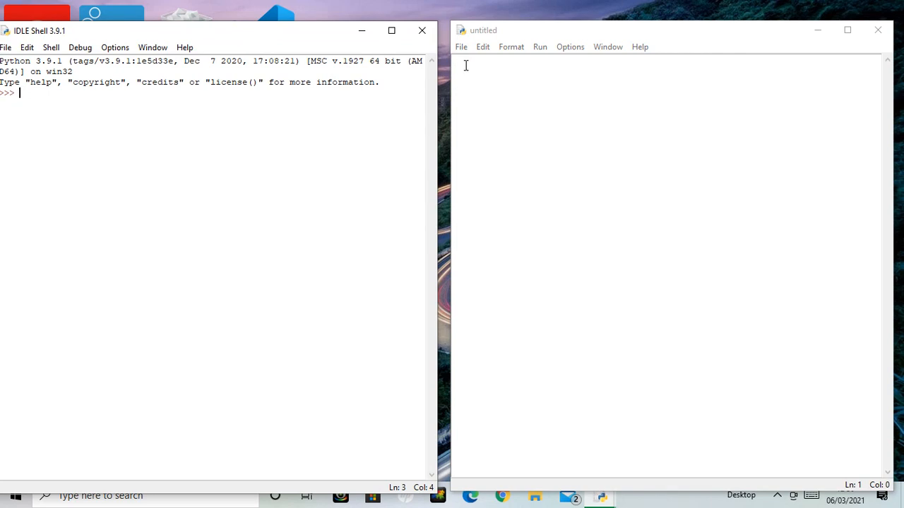
pyautogui.click(461, 47)
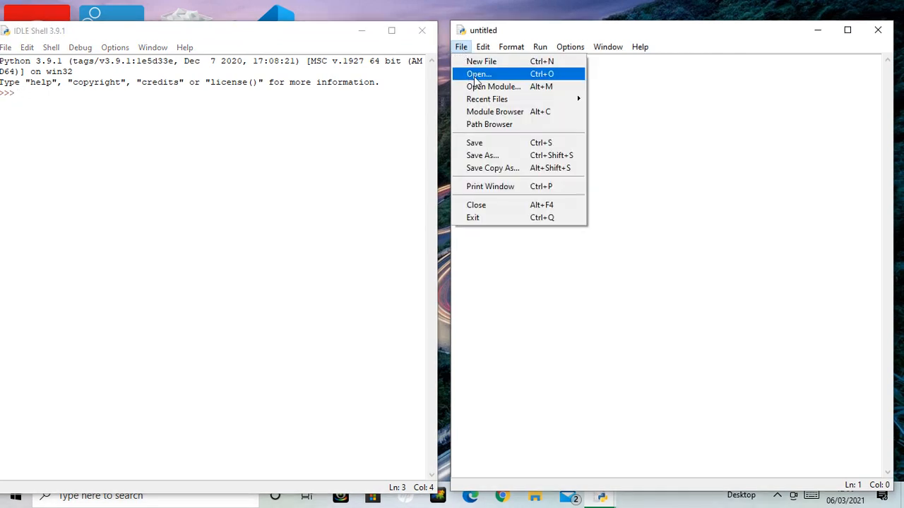
# Step: Open print.py from the GummyStudiousSolution folder
pyautogui.click(478, 73)
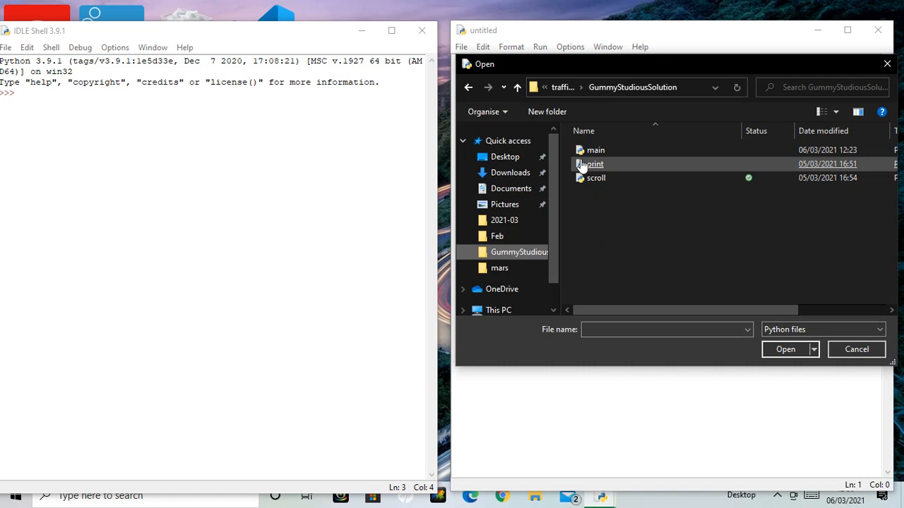
pyautogui.click(593, 163)
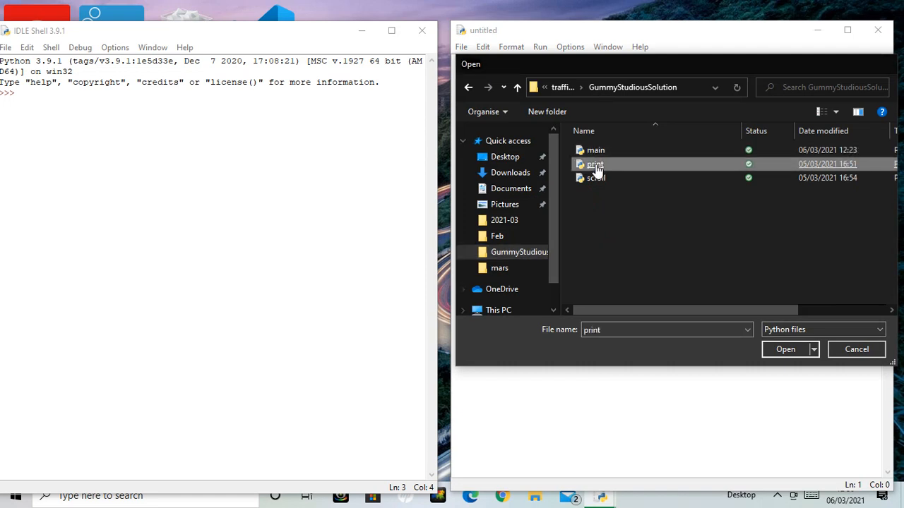
pyautogui.click(785, 350)
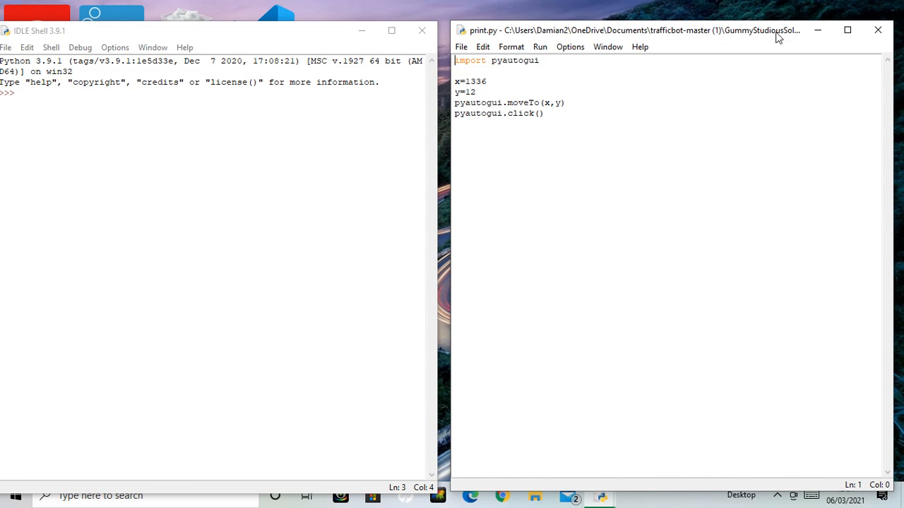
pyautogui.moveTo(896, 7)
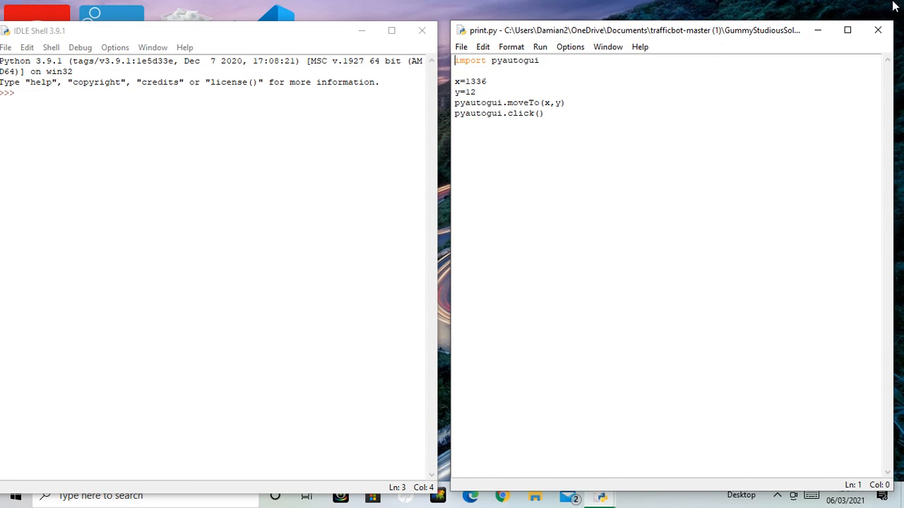
pyautogui.moveTo(833, 45)
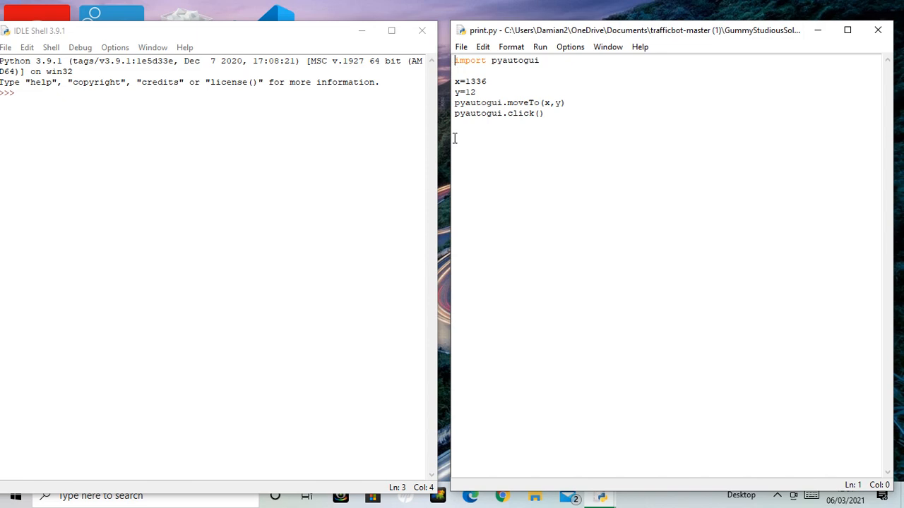
pyautogui.moveTo(438, 142)
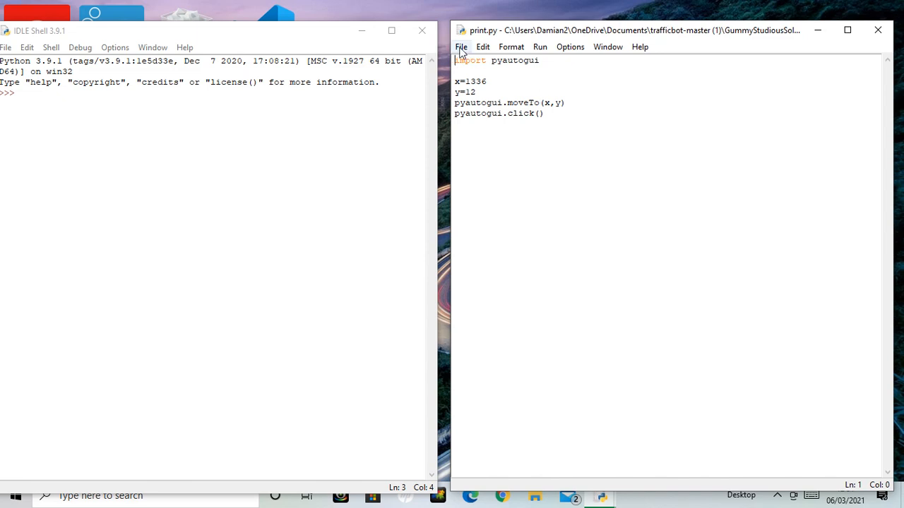
# Step: Open main.py from the same folder in the editor
pyautogui.click(463, 46)
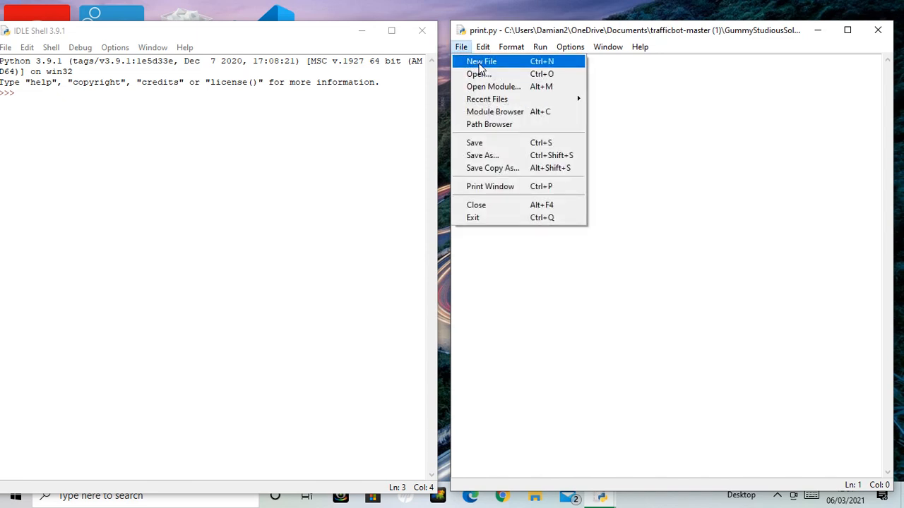
pyautogui.click(476, 74)
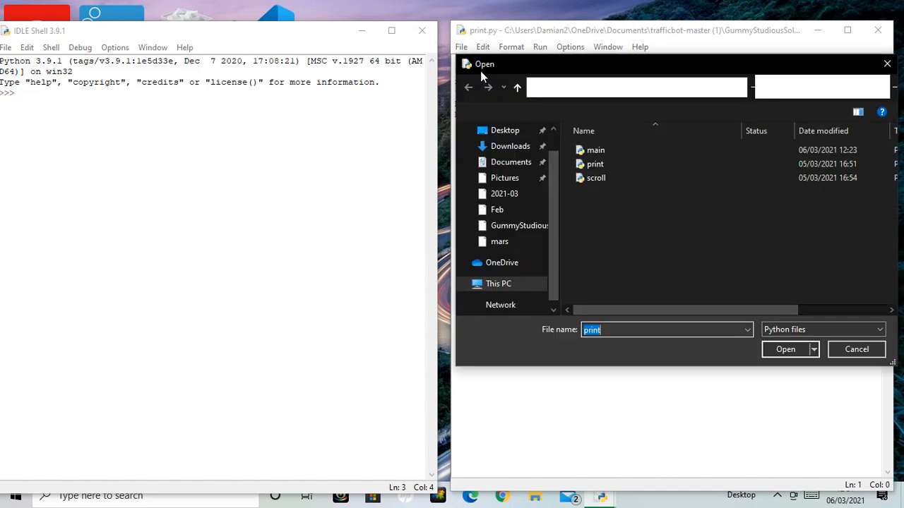
pyautogui.click(785, 350)
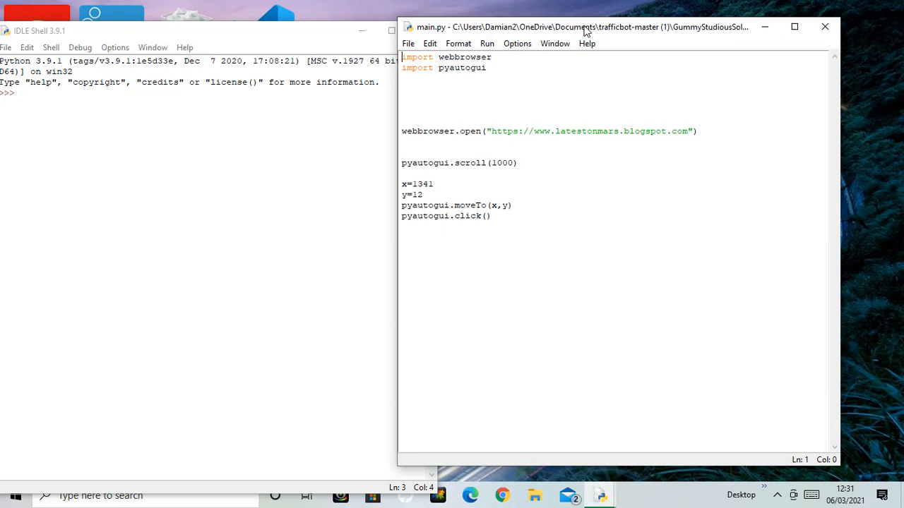
# Step: Move the main.py editor right of the shell and place the cursor after import pyautogui
pyautogui.moveTo(586, 27); pyautogui.dragTo(636, 32)
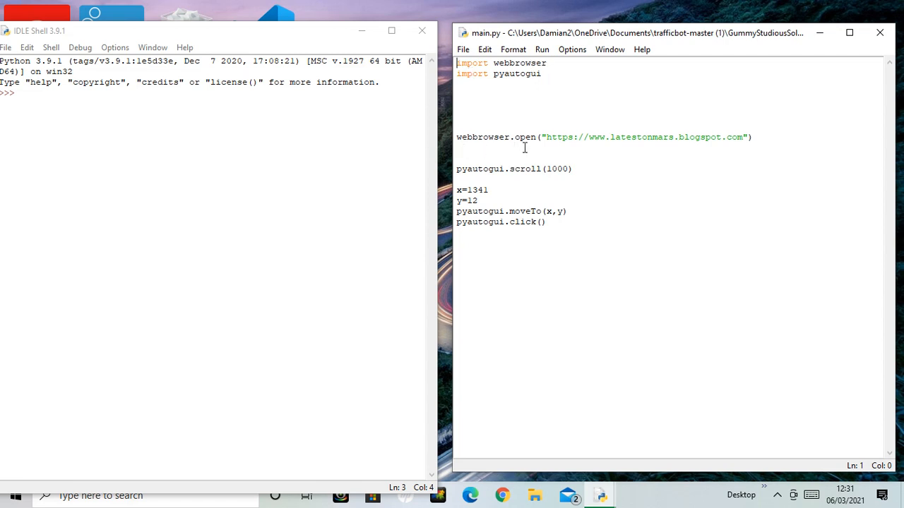
pyautogui.moveTo(621, 151)
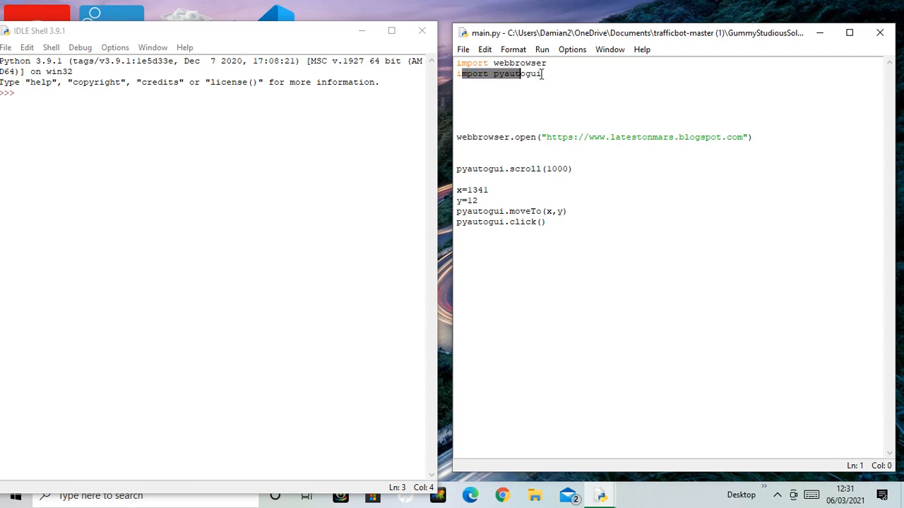
pyautogui.click(547, 73)
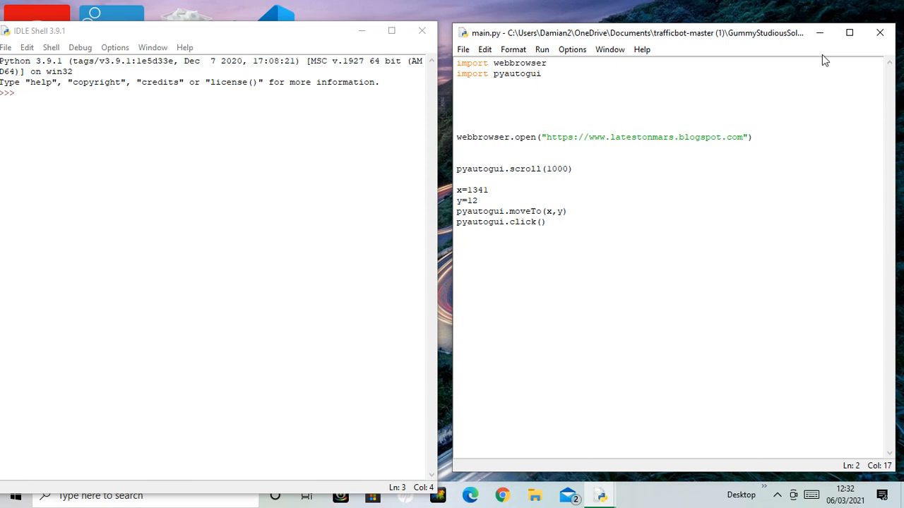
pyautogui.moveTo(690, 118)
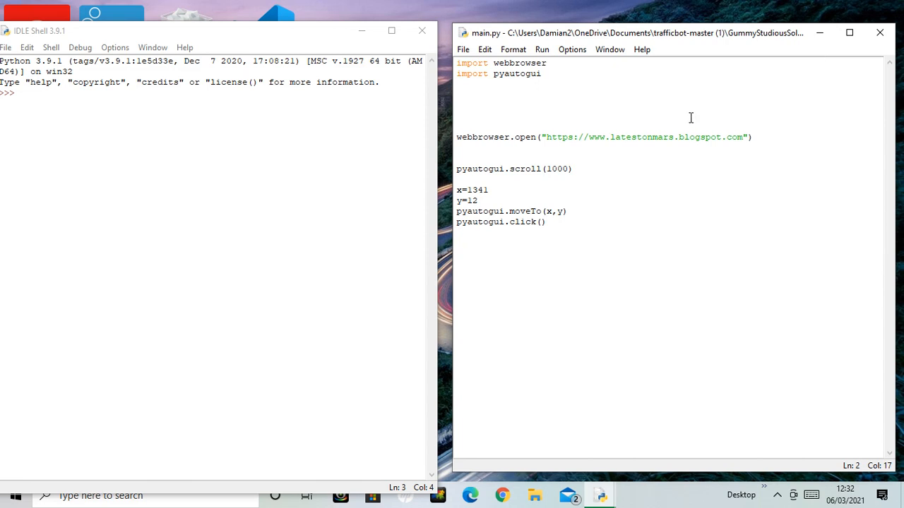
pyautogui.moveTo(665, 216)
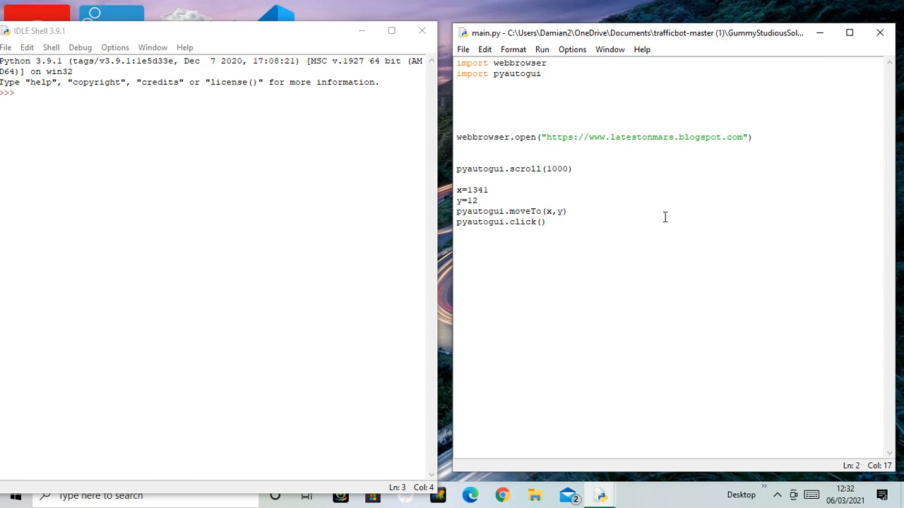
pyautogui.moveTo(653, 204)
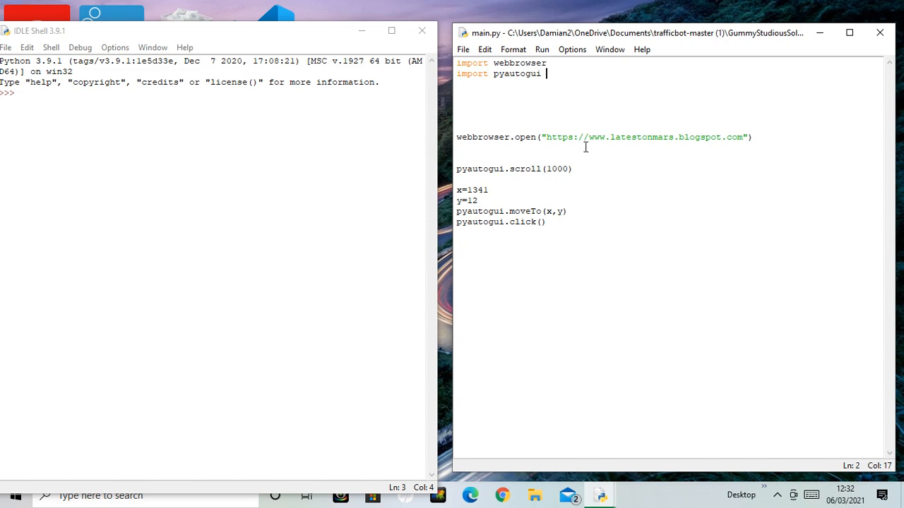
pyautogui.moveTo(593, 221)
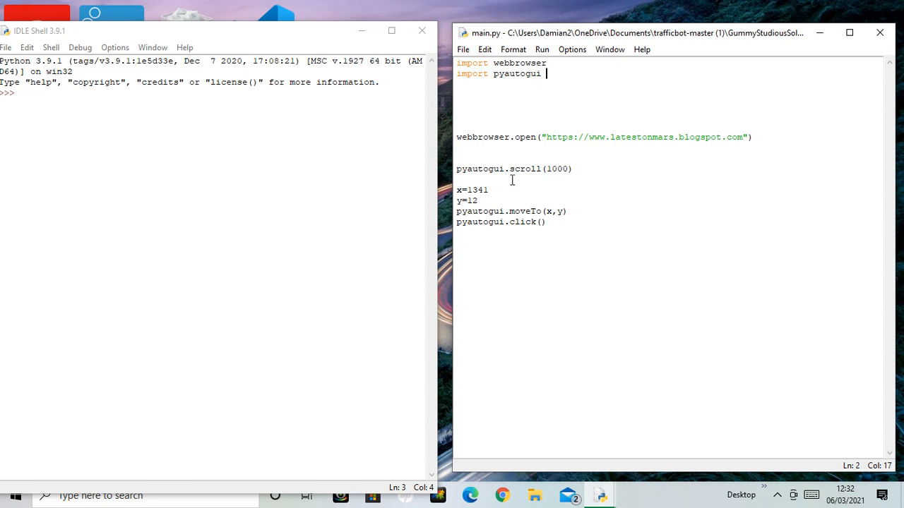
pyautogui.moveTo(516, 233)
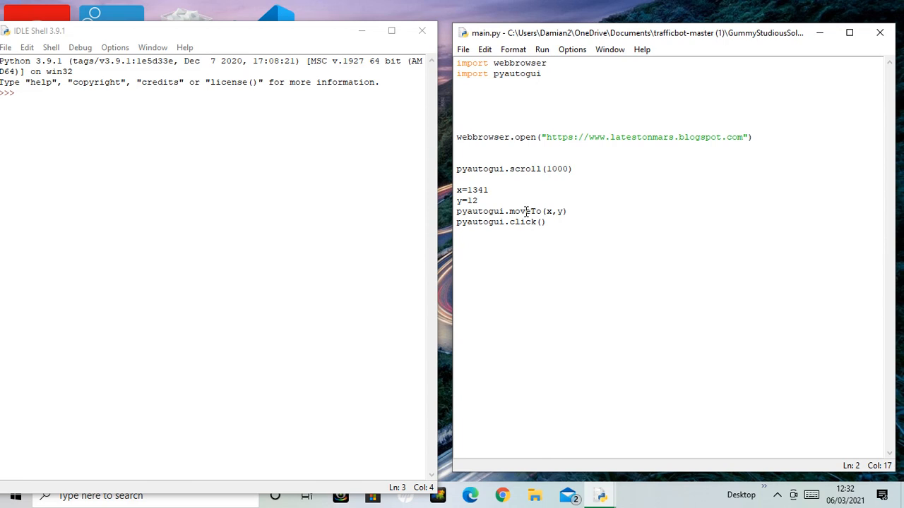
pyautogui.moveTo(607, 141)
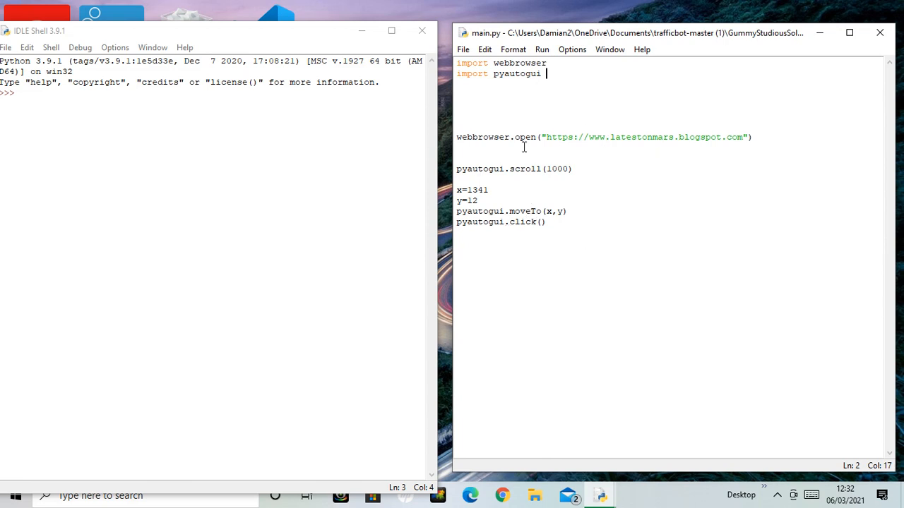
pyautogui.moveTo(529, 158)
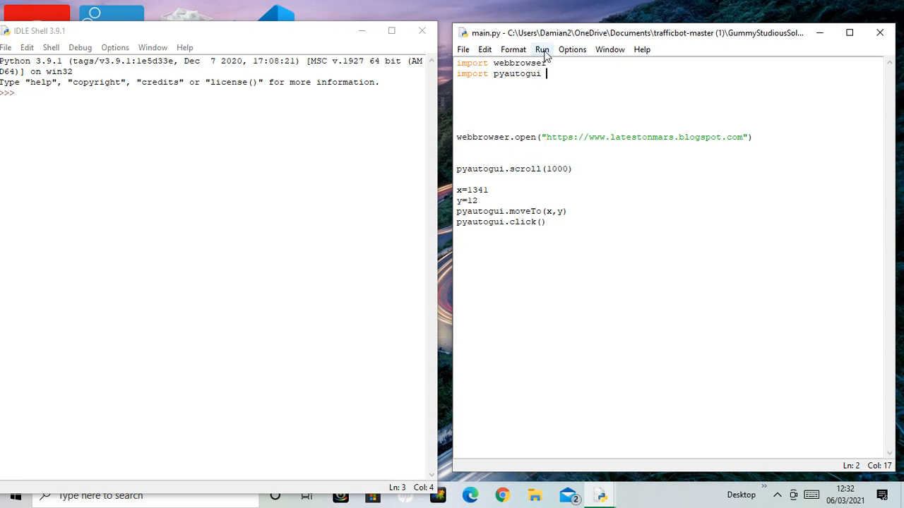
# Step: Run main.py with Run Module so it executes in the IDLE Shell
pyautogui.click(545, 49)
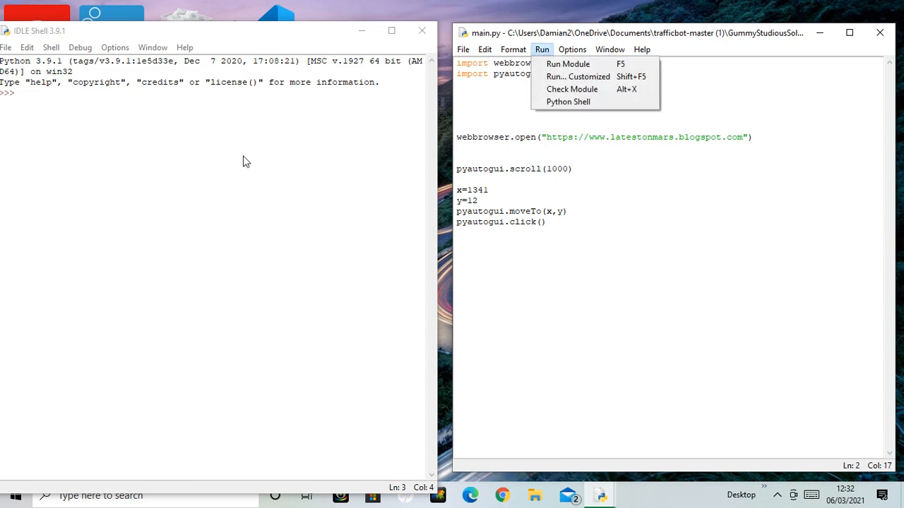
pyautogui.moveTo(568, 64)
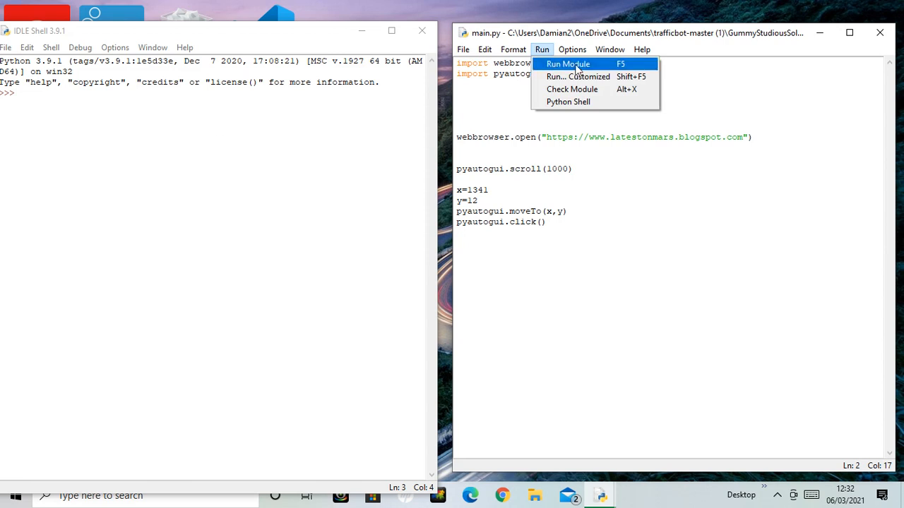
pyautogui.click(565, 63)
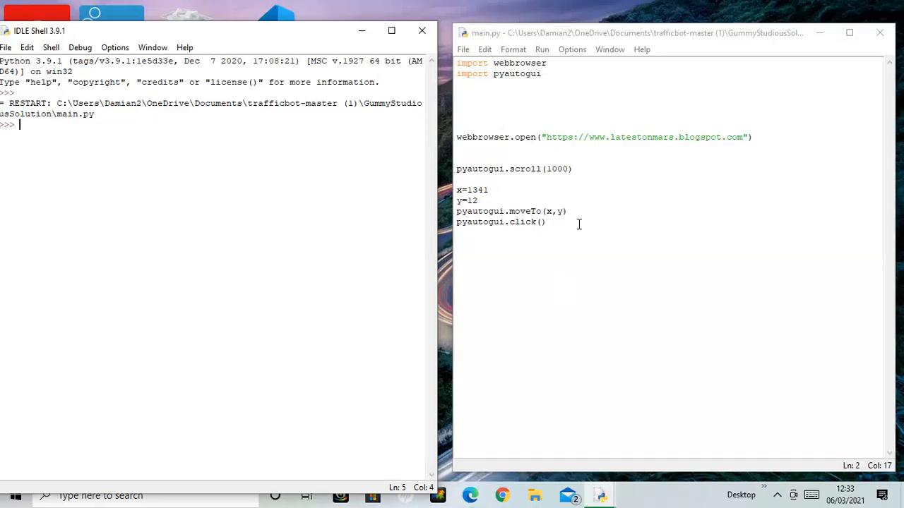
pyautogui.moveTo(527, 225)
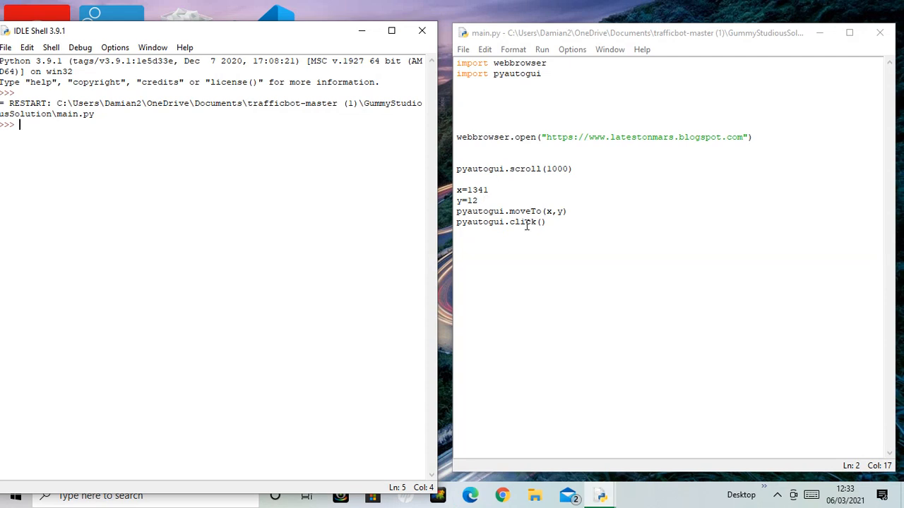
pyautogui.moveTo(534, 142)
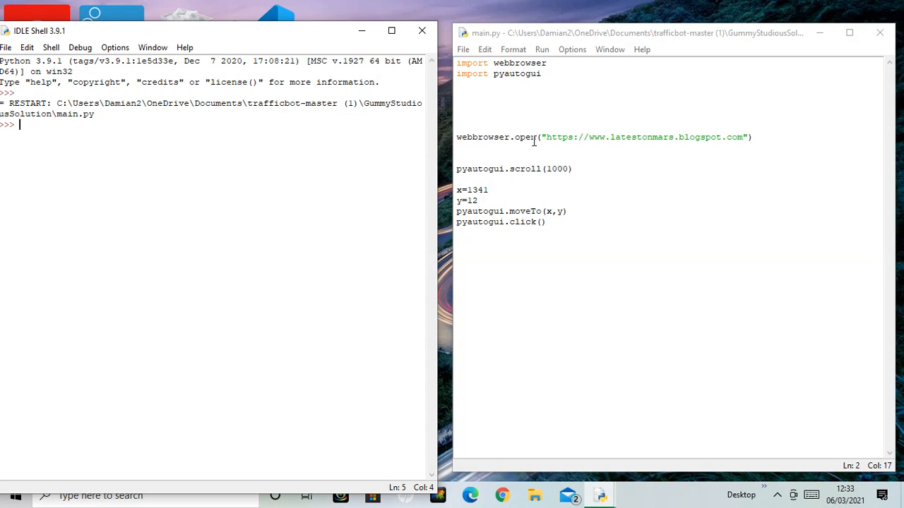
pyautogui.moveTo(568, 155)
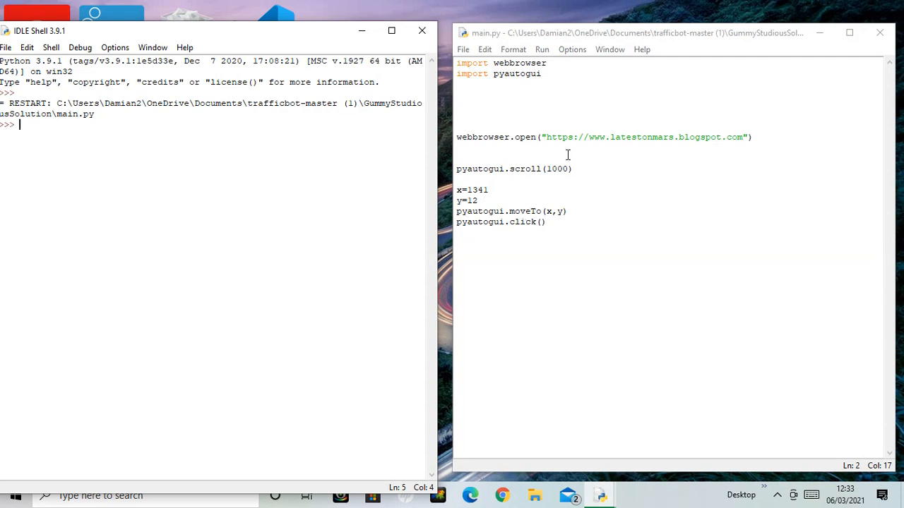
pyautogui.moveTo(632, 141)
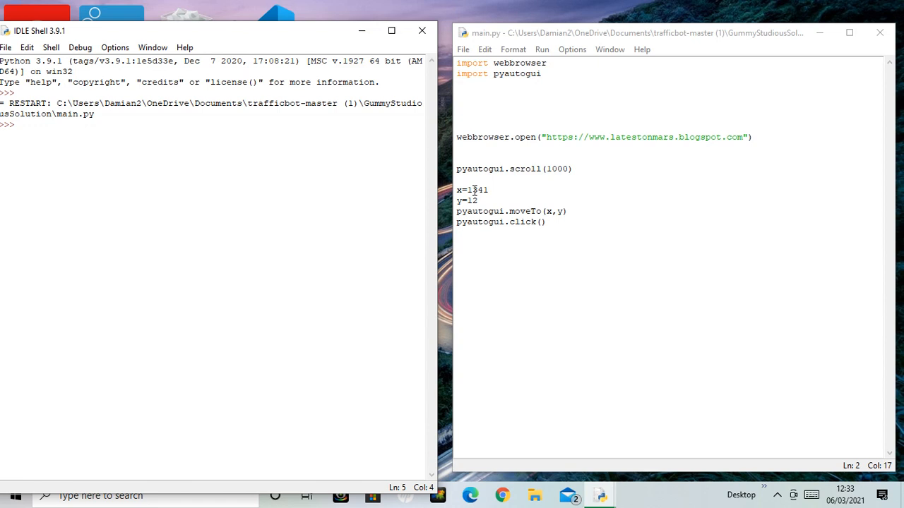
pyautogui.moveTo(625, 218)
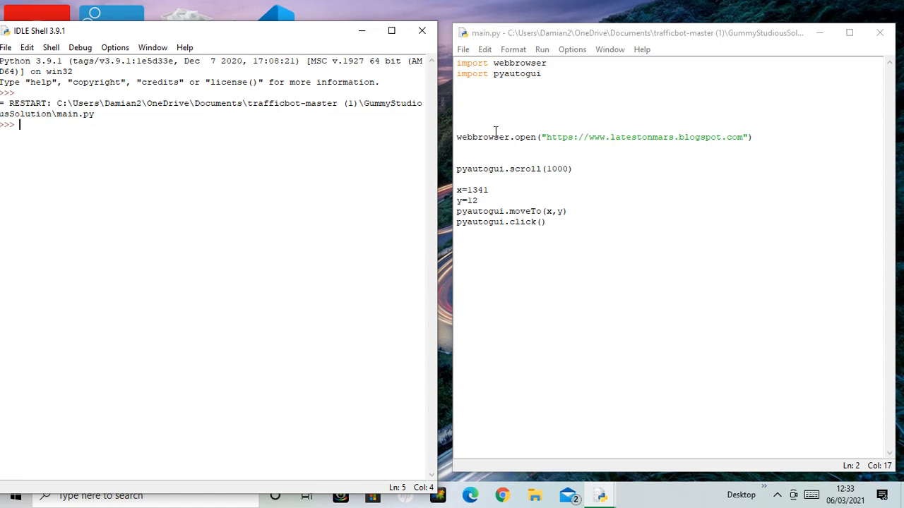
pyautogui.moveTo(529, 142)
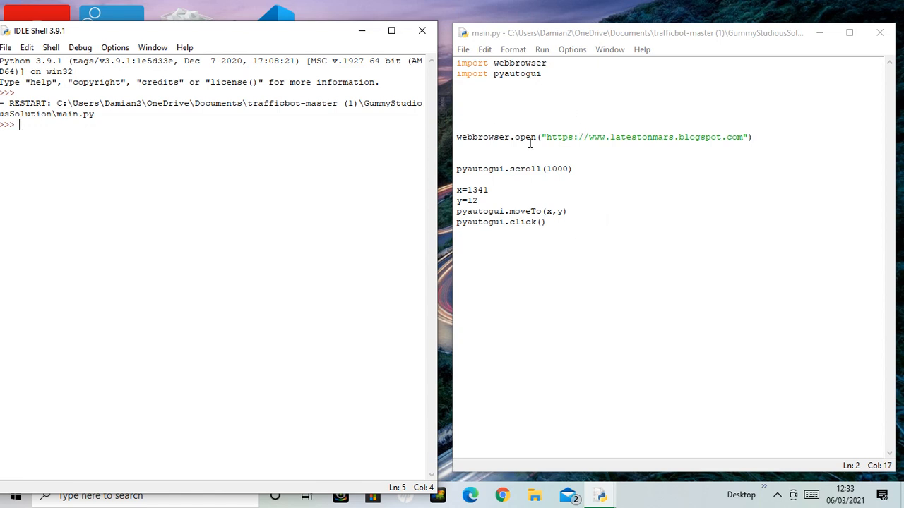
pyautogui.moveTo(584, 148)
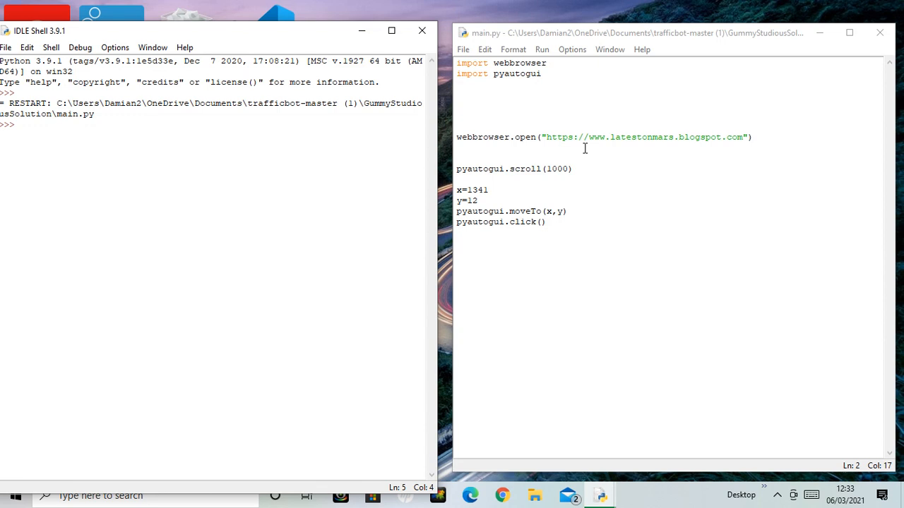
pyautogui.moveTo(512, 103)
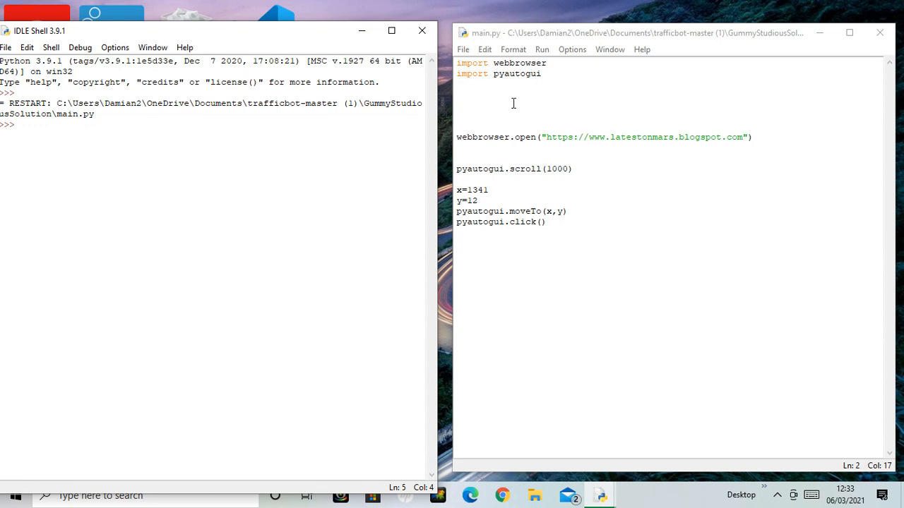
pyautogui.moveTo(592, 141)
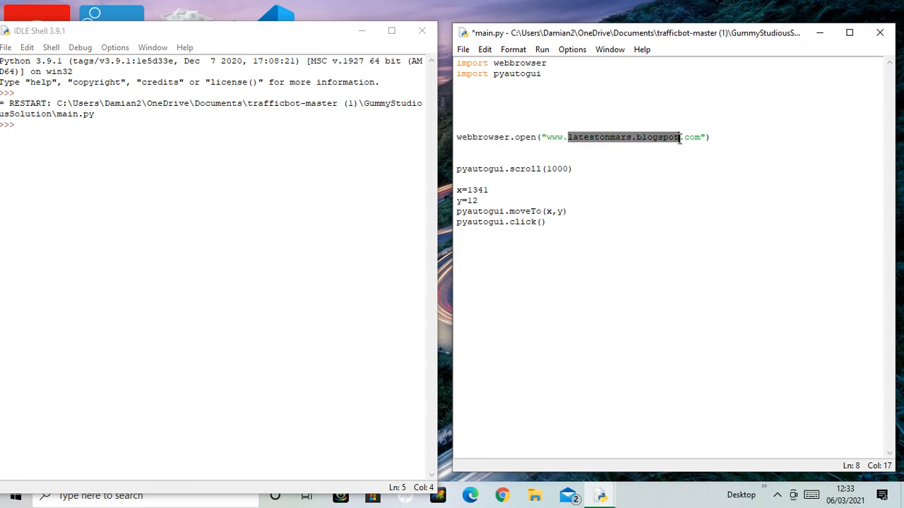
pyautogui.write('G')
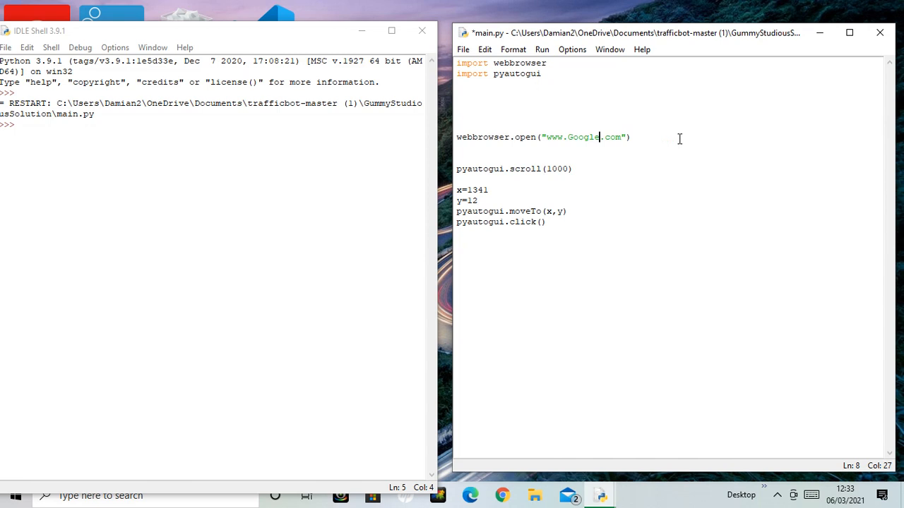
pyautogui.moveTo(664, 229)
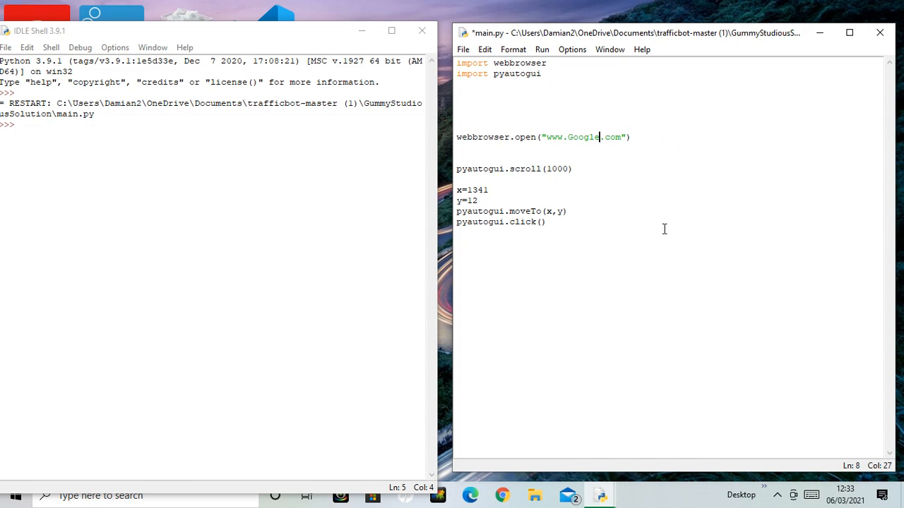
pyautogui.moveTo(676, 201)
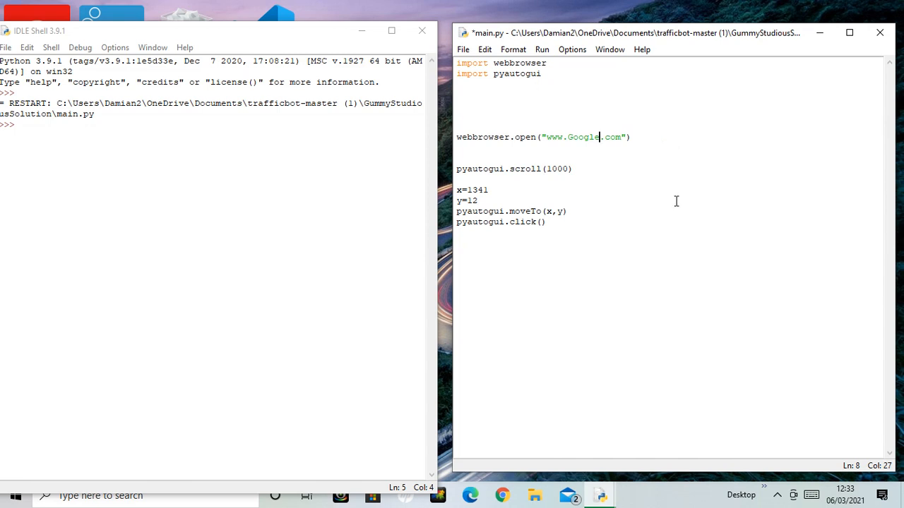
pyautogui.moveTo(647, 226)
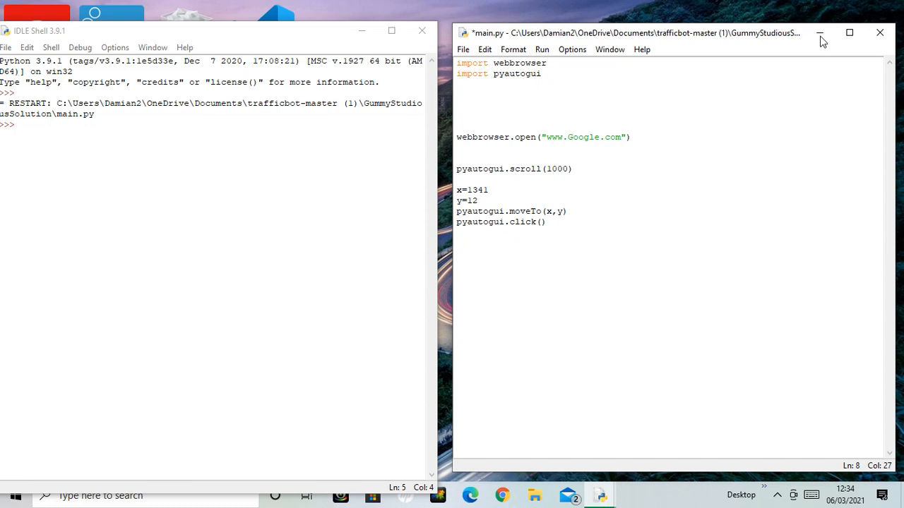
pyautogui.moveTo(898, 6)
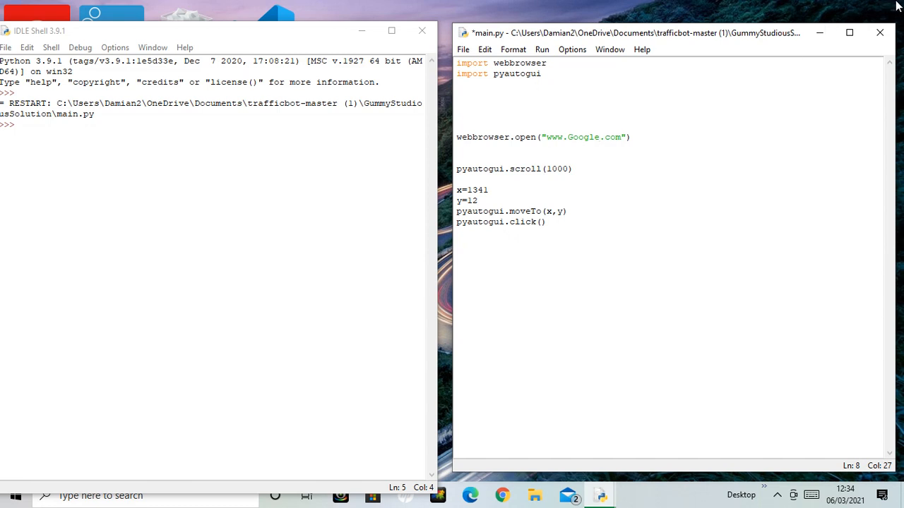
pyautogui.moveTo(752, 247)
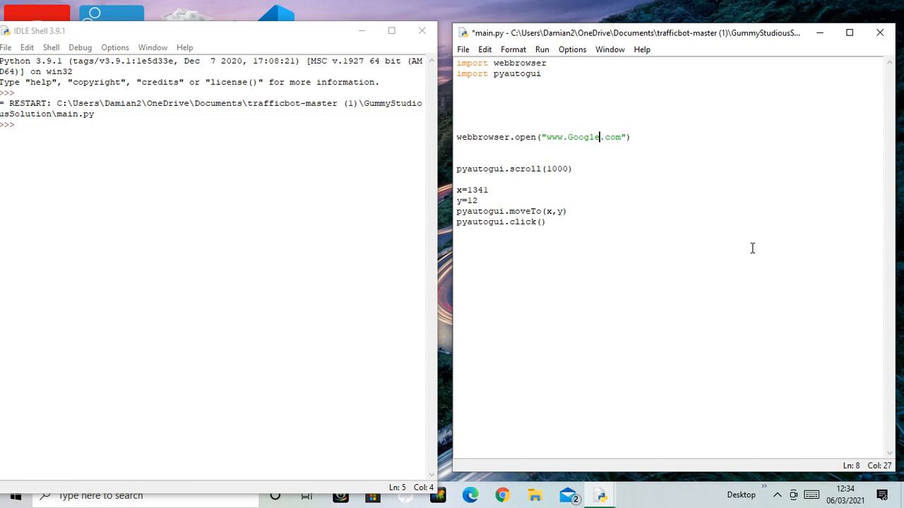
pyautogui.moveTo(509, 125)
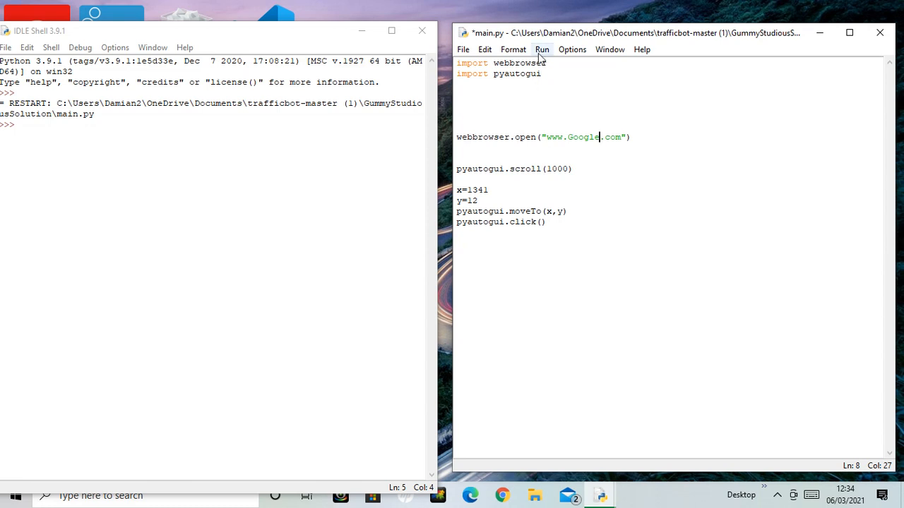
pyautogui.moveTo(254, 325)
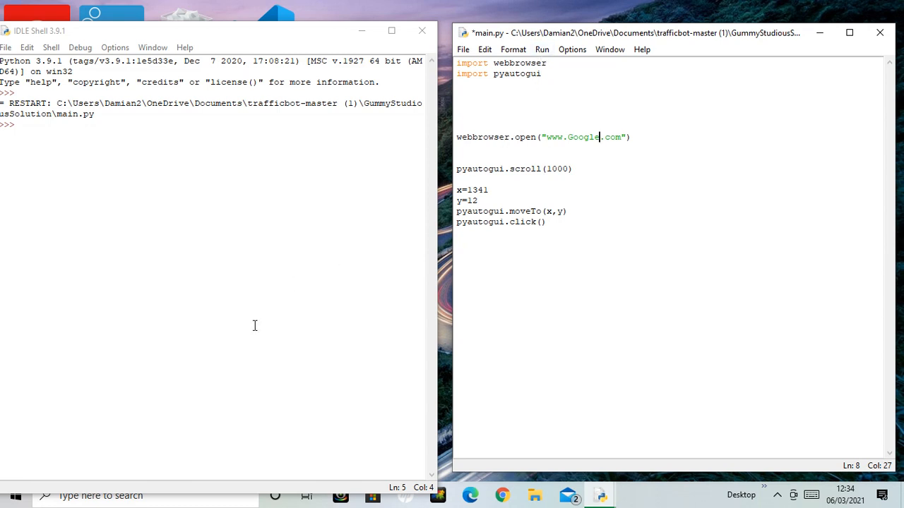
pyautogui.moveTo(239, 445)
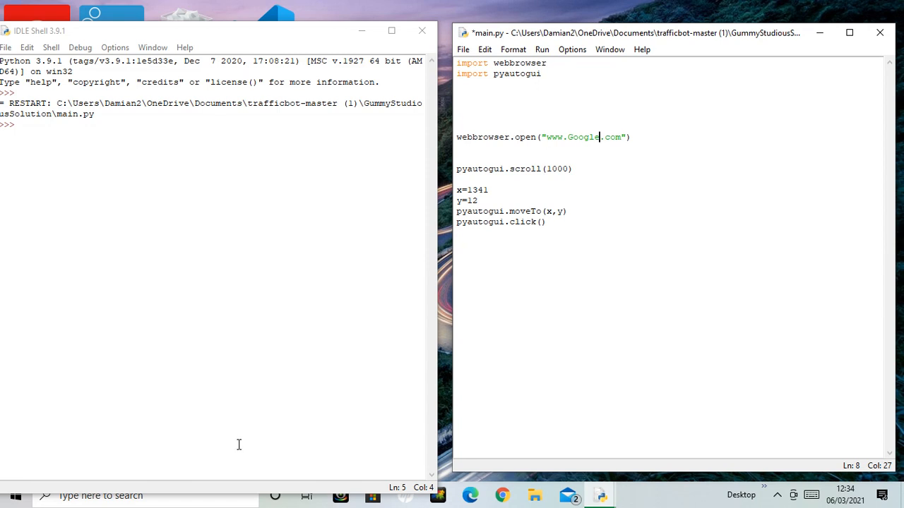
pyautogui.moveTo(241, 450)
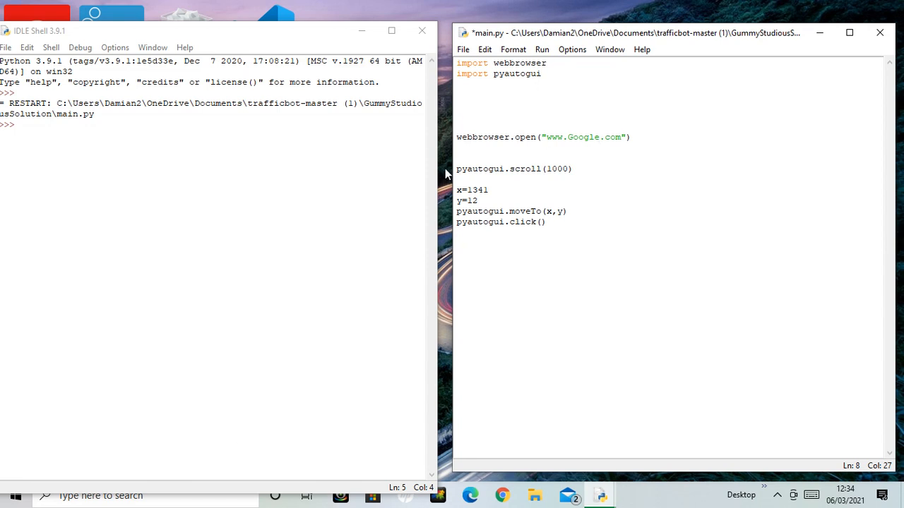
# Step: Save main.py with the Google URL and run it again in the shell
pyautogui.click(541, 49)
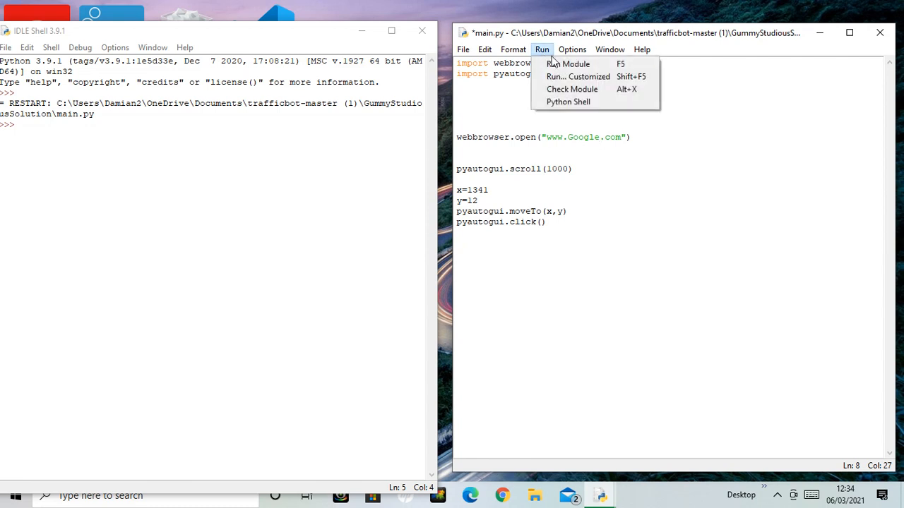
pyautogui.click(566, 64)
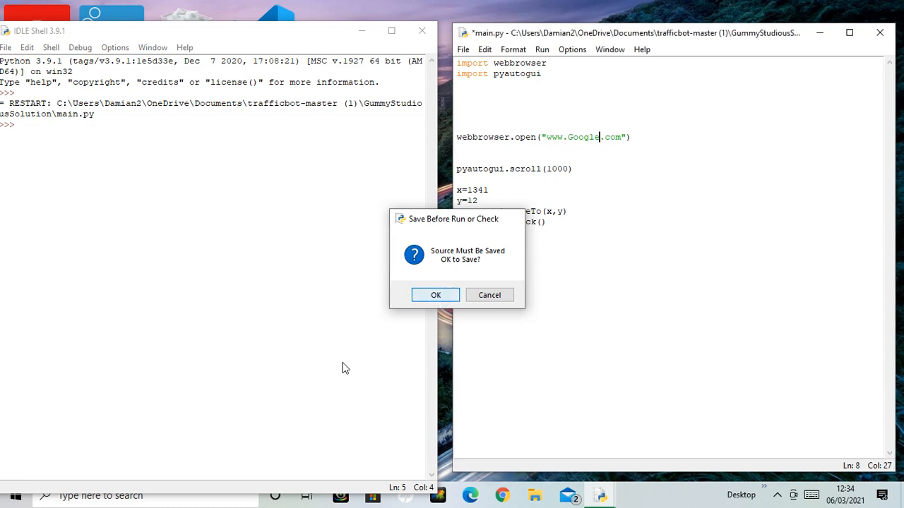
pyautogui.click(435, 295)
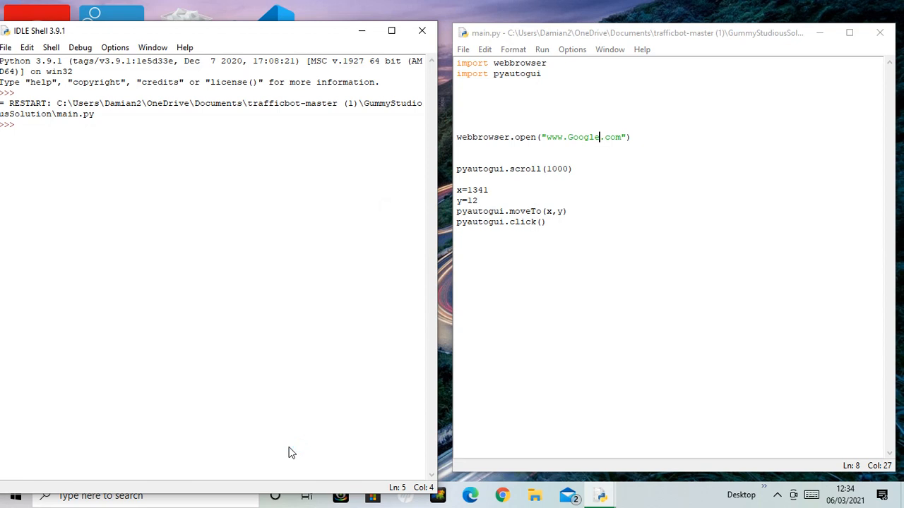
pyautogui.press('F5')
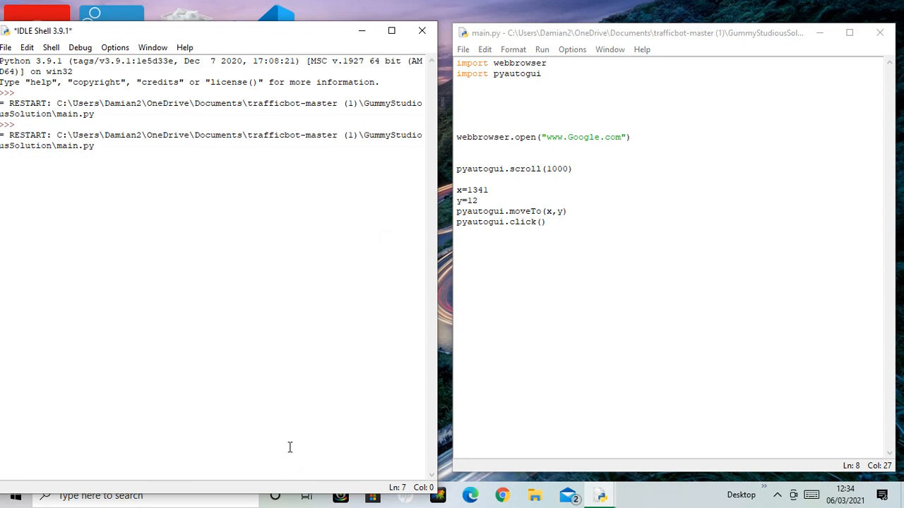